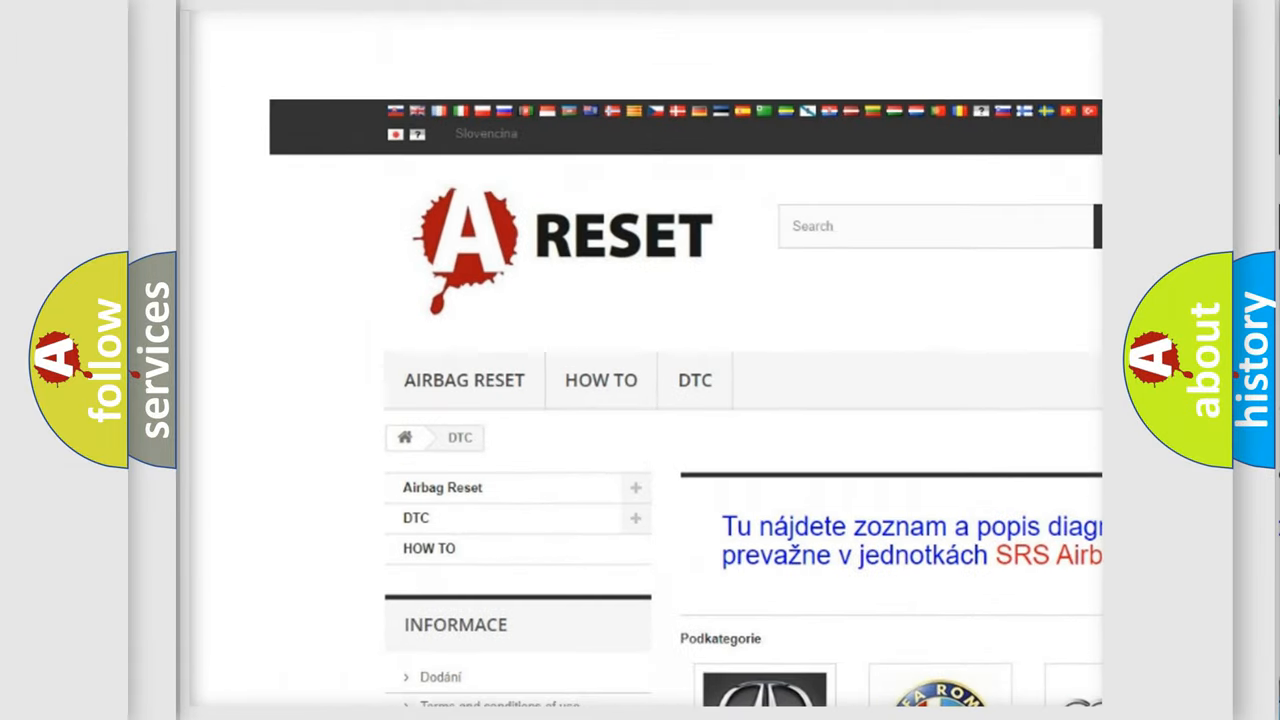
# Scroll down the airbagreset.sk DTC page to the Toyota brand tile and its code list
pyautogui.scroll(-3)
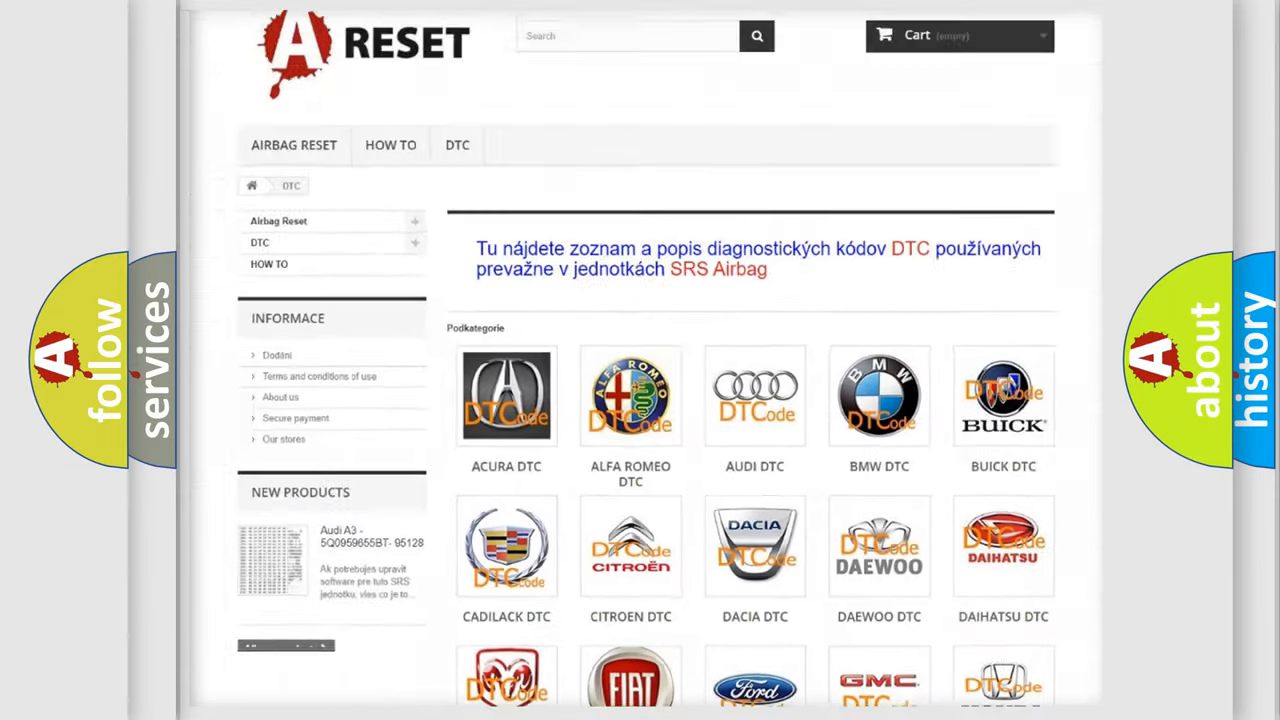
pyautogui.scroll(-3)
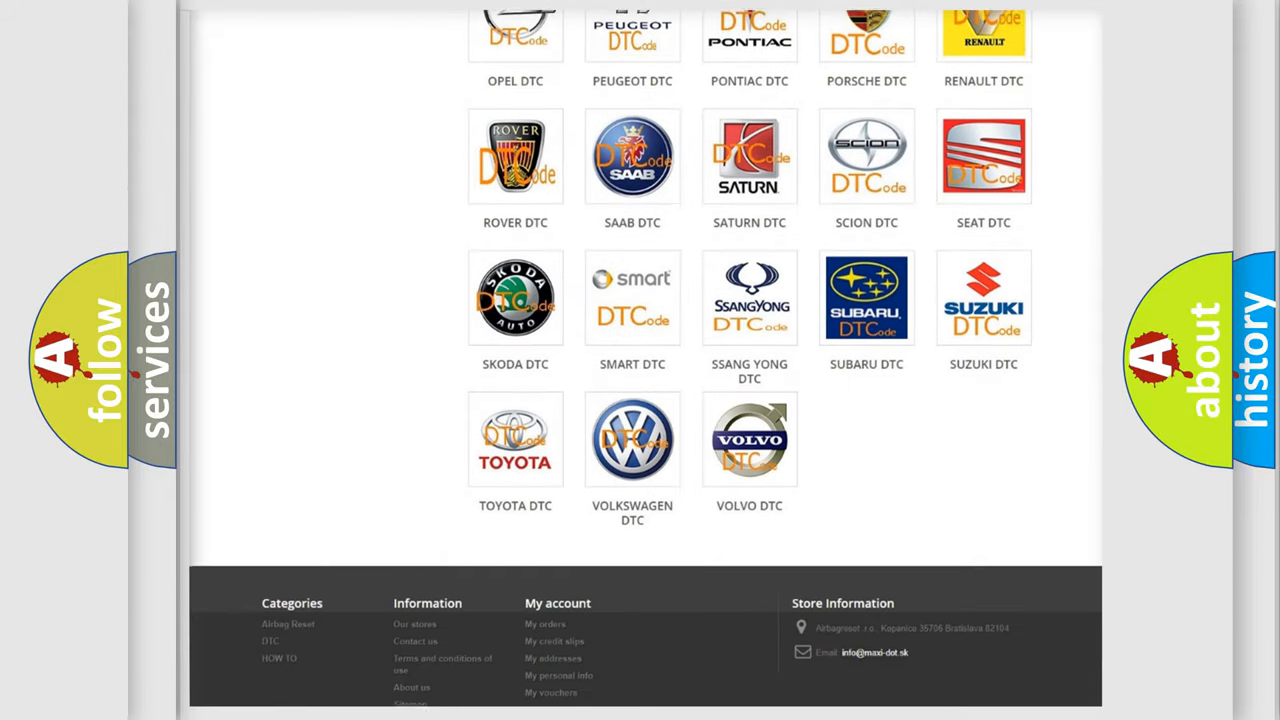
pyautogui.scroll(-3)
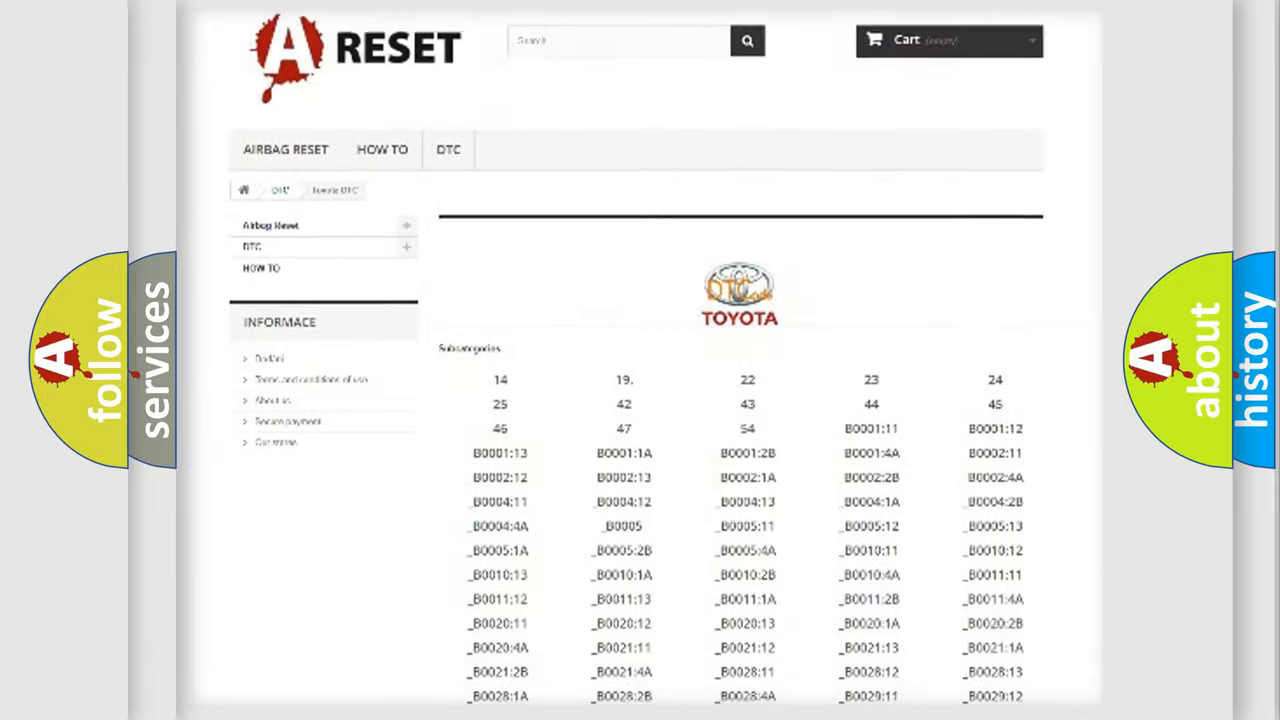
pyautogui.scroll(-3)
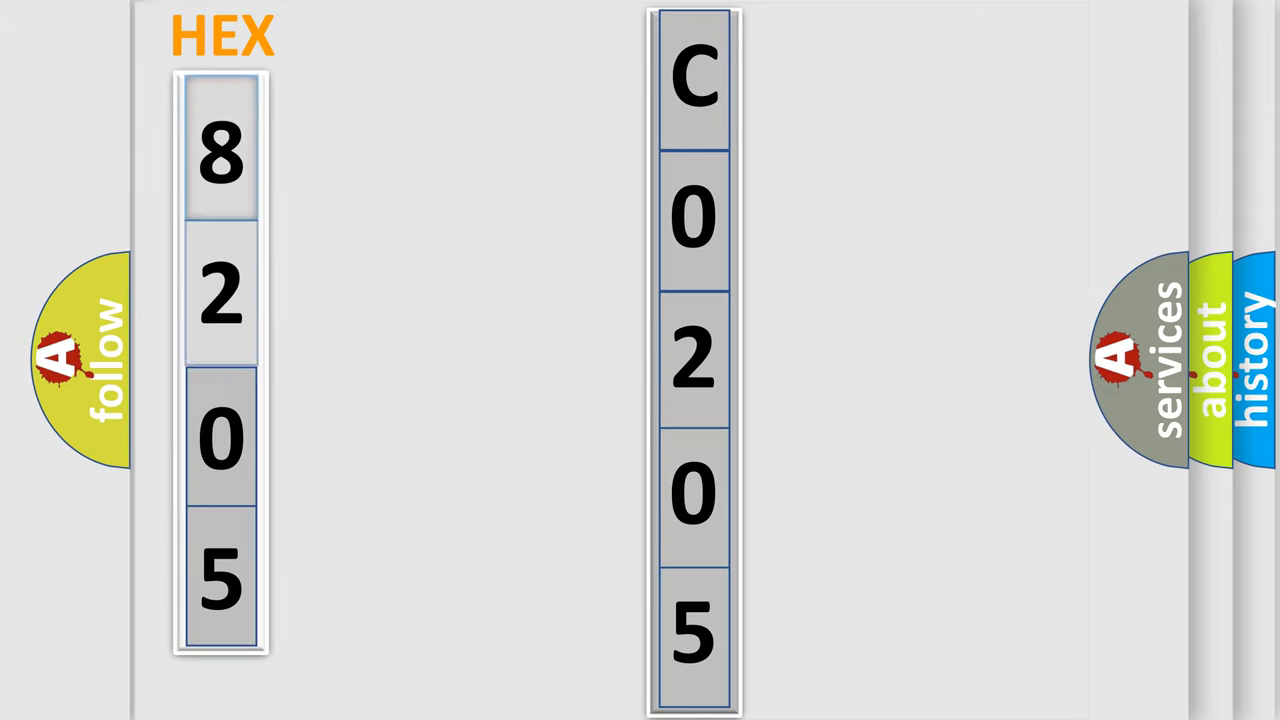
# Advance the slideshow to the HEX slide mapping 8205 to code C0205
pyautogui.click(220, 150)
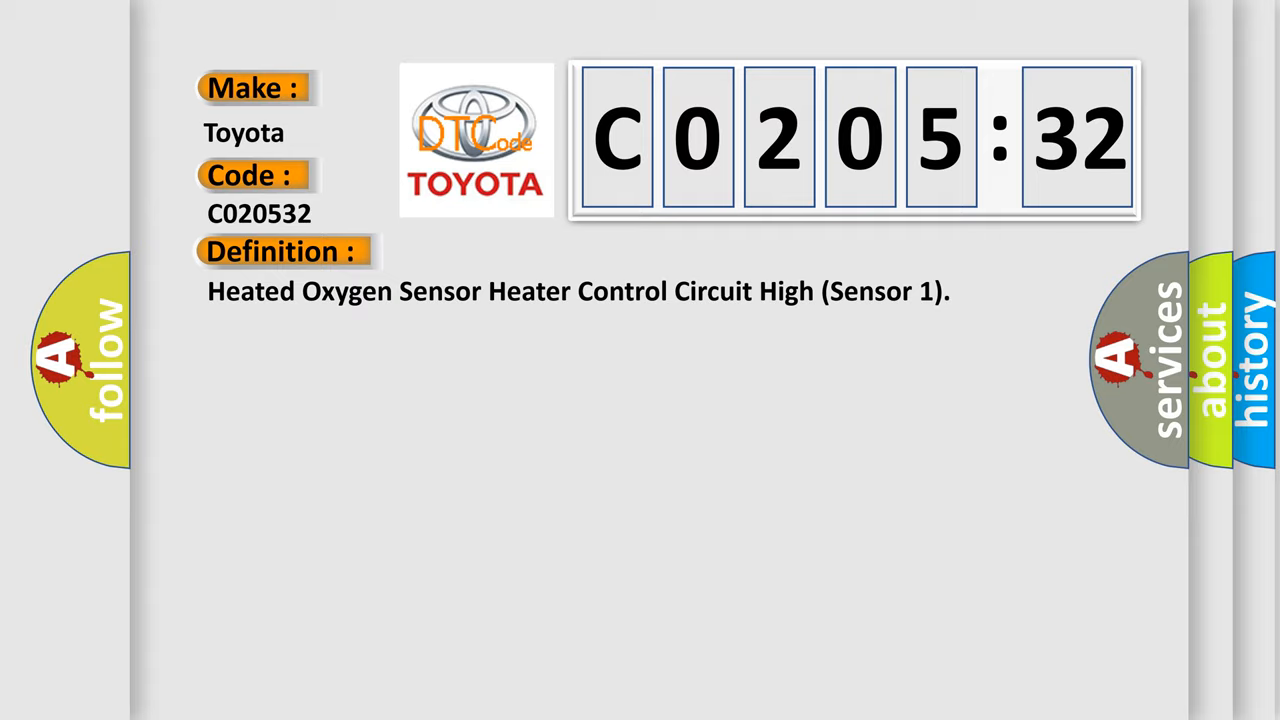
# Advance to the C020532 slide showing make, code, definition and description
pyautogui.click(520, 251)
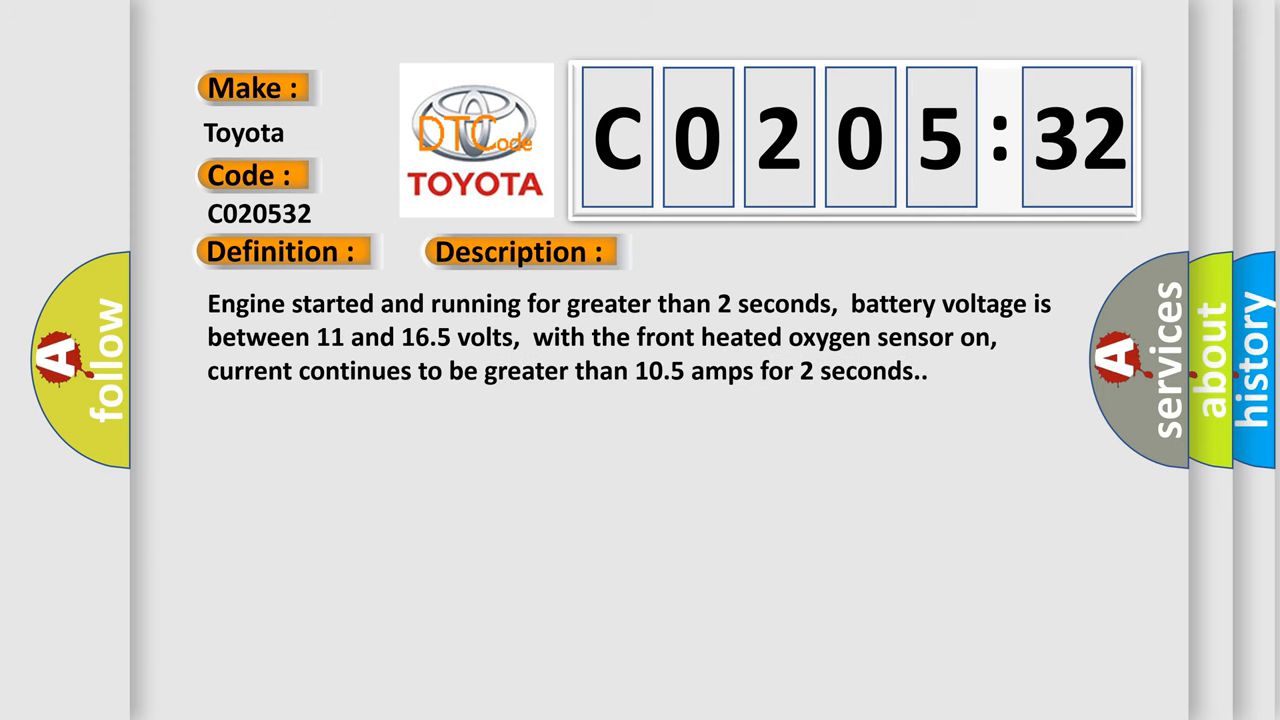